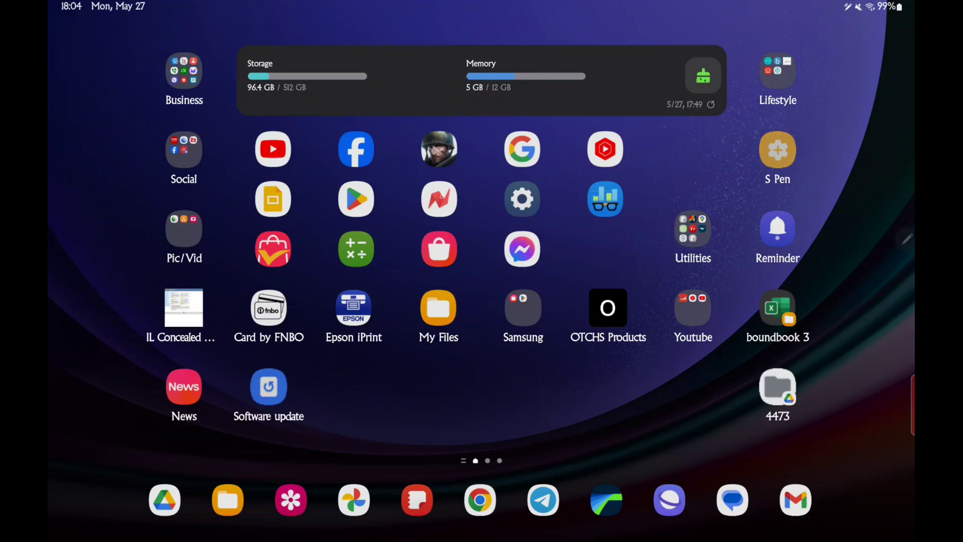
Launch the Settings app from the tablet's home screen.
{"action": "left_click", "coordinate": [439, 199]}
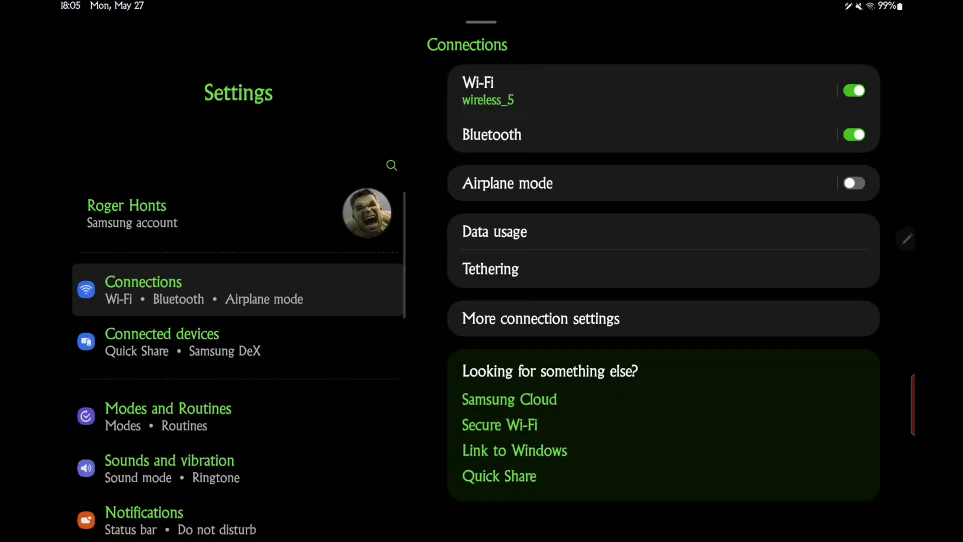
Go to Advanced features > Labs > Landscape view for portrait apps.
{"action": "scroll", "scroll_direction": "down", "scroll_amount": 3}
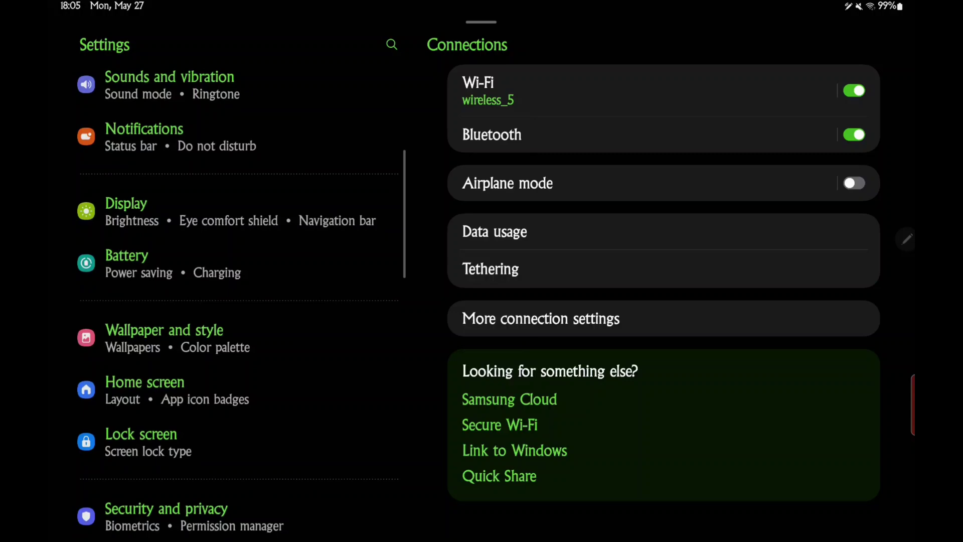
{"action": "scroll", "scroll_direction": "down", "scroll_amount": 3}
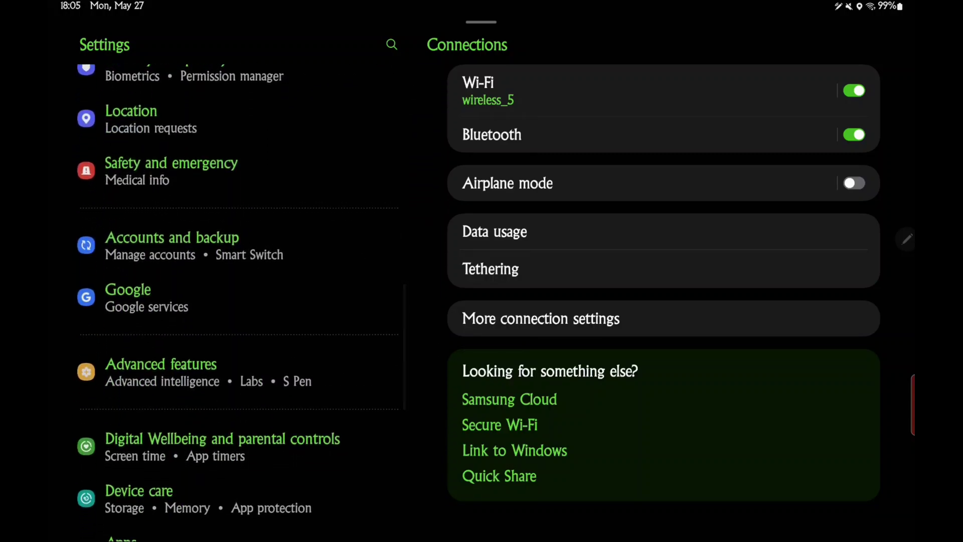
{"action": "left_click", "coordinate": [160, 363]}
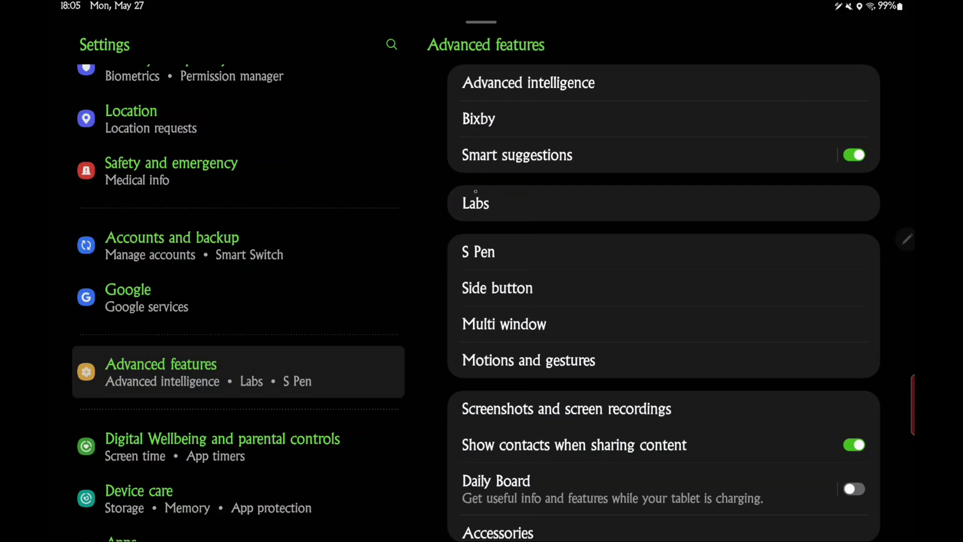
{"action": "left_click", "coordinate": [475, 203]}
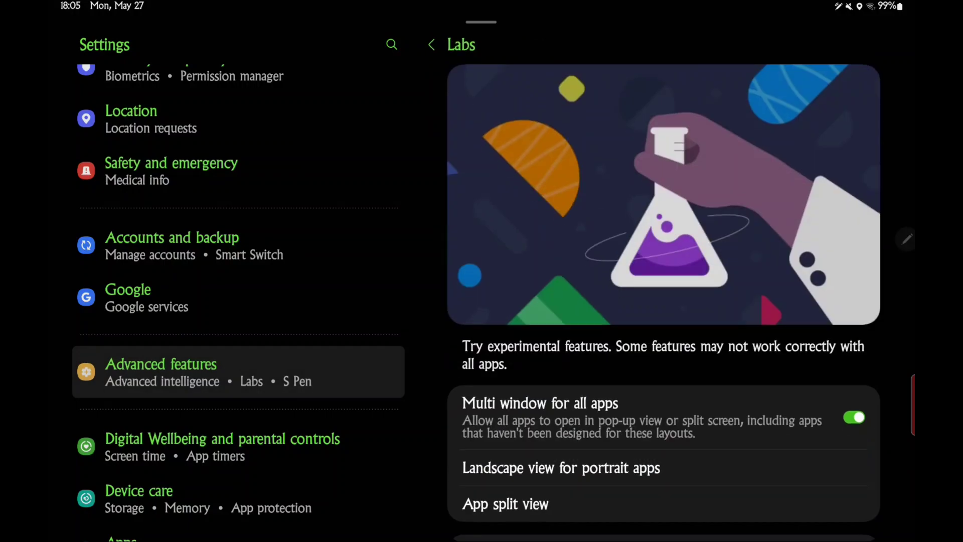
{"action": "scroll", "scroll_direction": "down", "scroll_amount": 3}
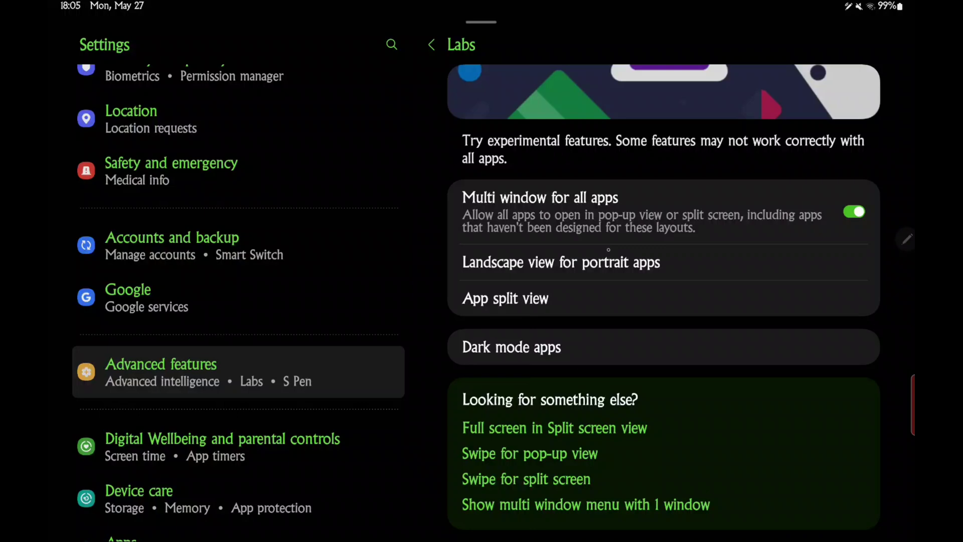
{"action": "left_click", "coordinate": [560, 261]}
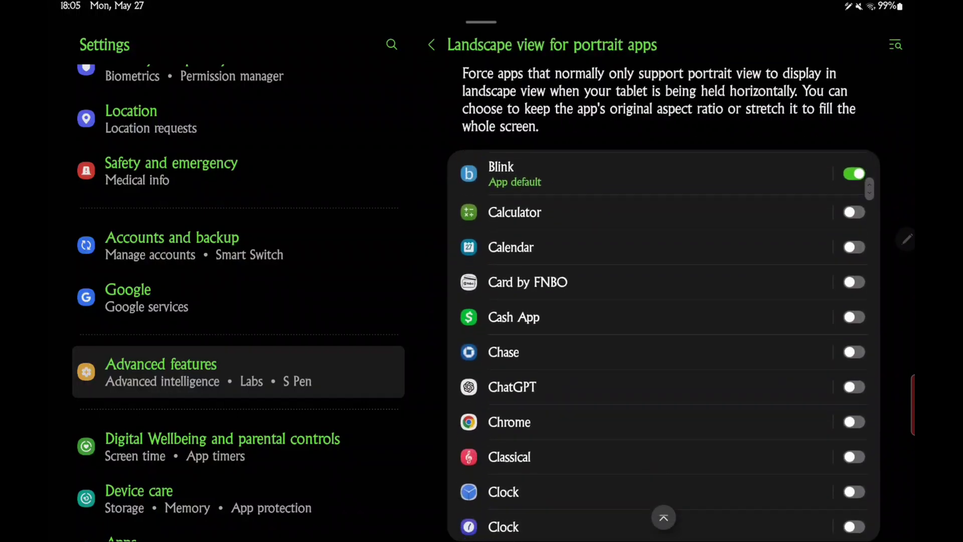
Scroll the app list down to NewsBreak and switch its landscape view toggle on.
{"action": "scroll", "scroll_direction": "down", "scroll_amount": 3}
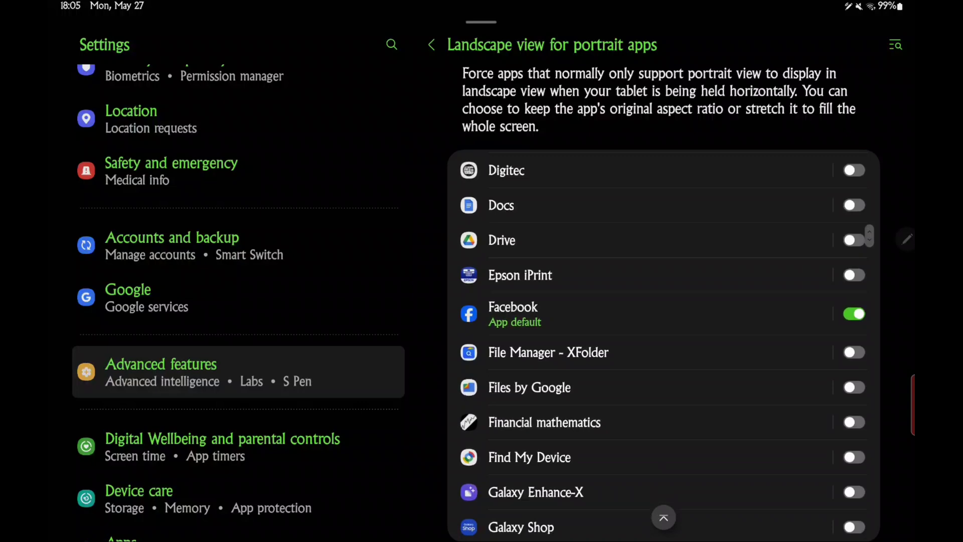
{"action": "scroll", "scroll_direction": "down", "scroll_amount": 3}
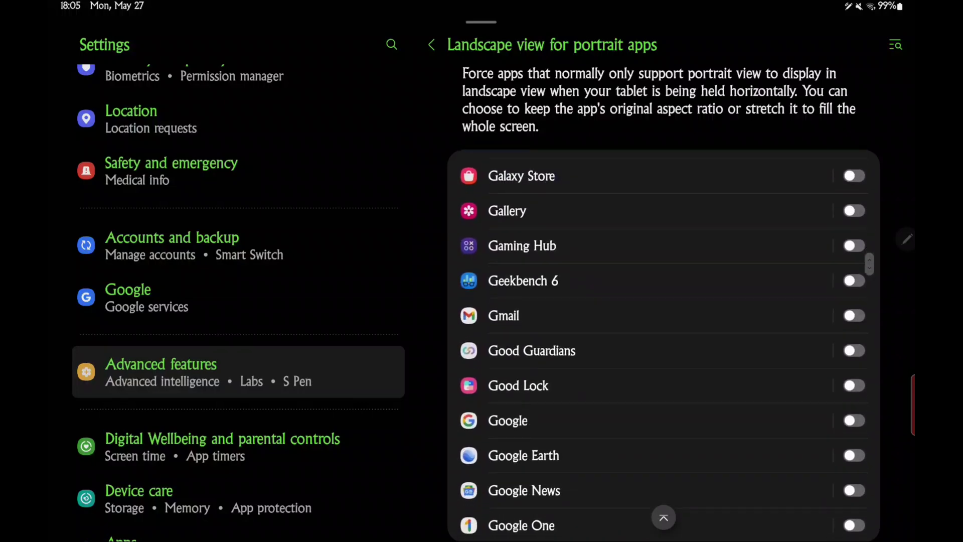
{"action": "scroll", "scroll_direction": "down", "scroll_amount": 3}
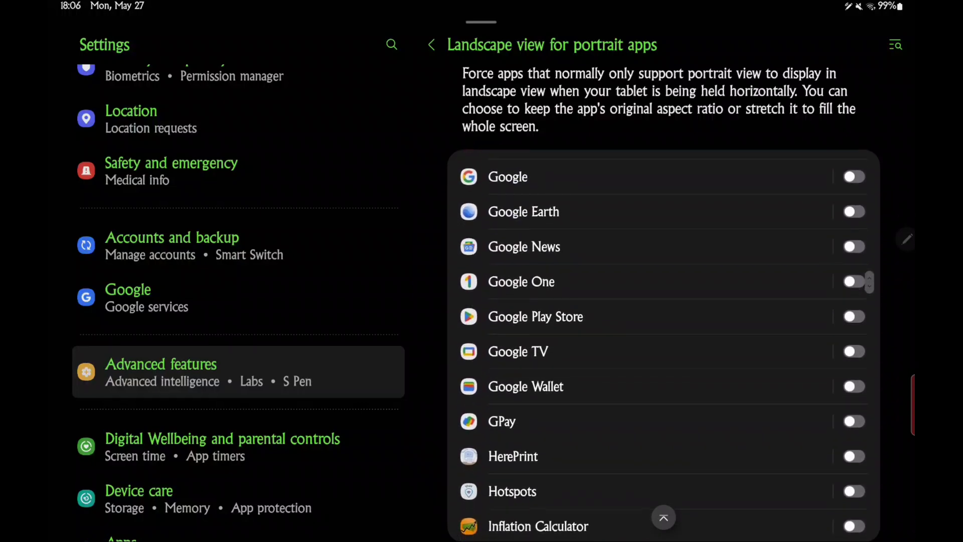
{"action": "scroll", "scroll_direction": "down", "scroll_amount": 3}
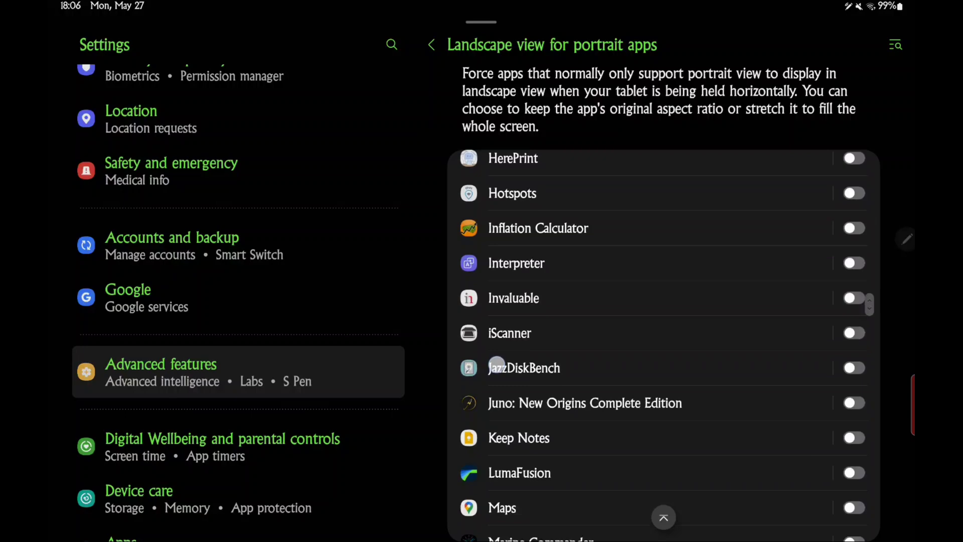
{"action": "scroll", "scroll_direction": "down", "scroll_amount": 3}
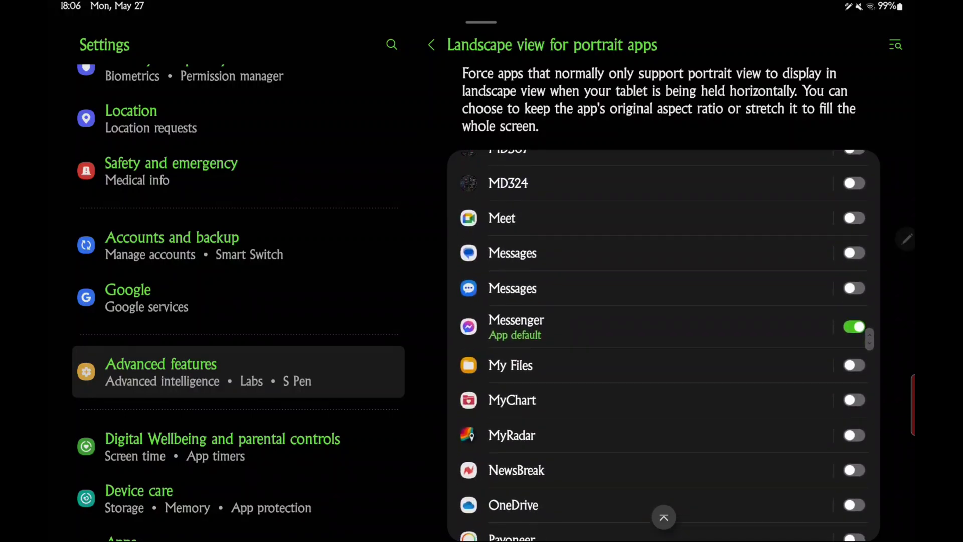
{"action": "left_click", "coordinate": [854, 470]}
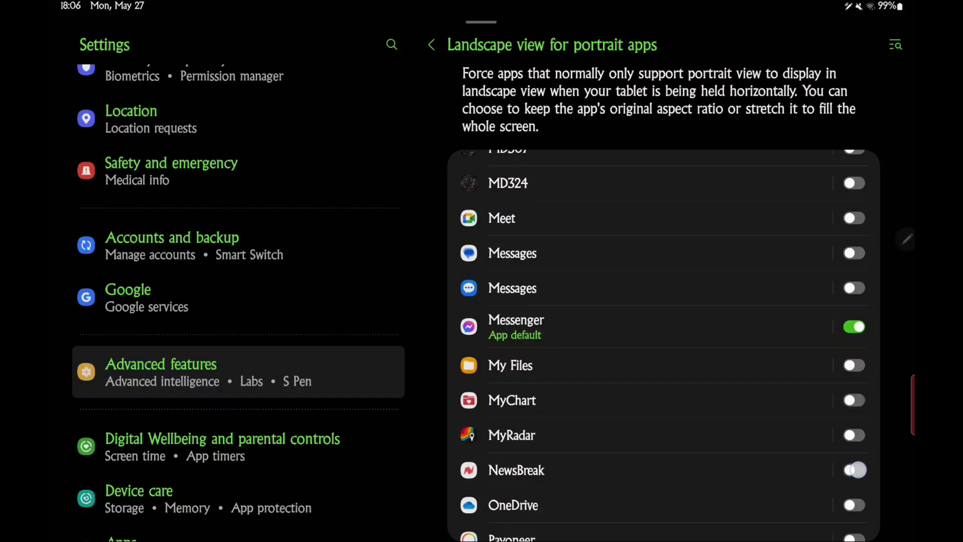
{"action": "left_click", "coordinate": [853, 470]}
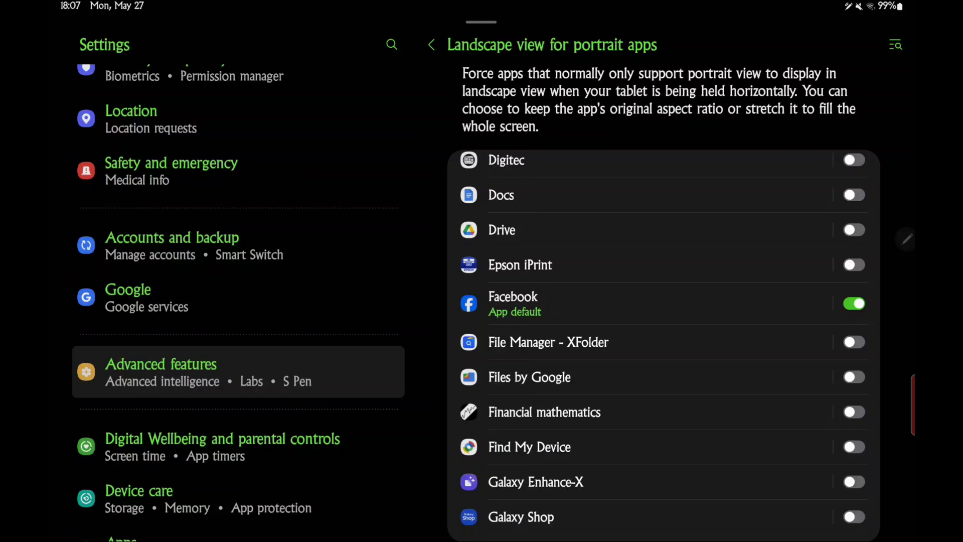
{"action": "scroll", "scroll_direction": "down", "scroll_amount": 3}
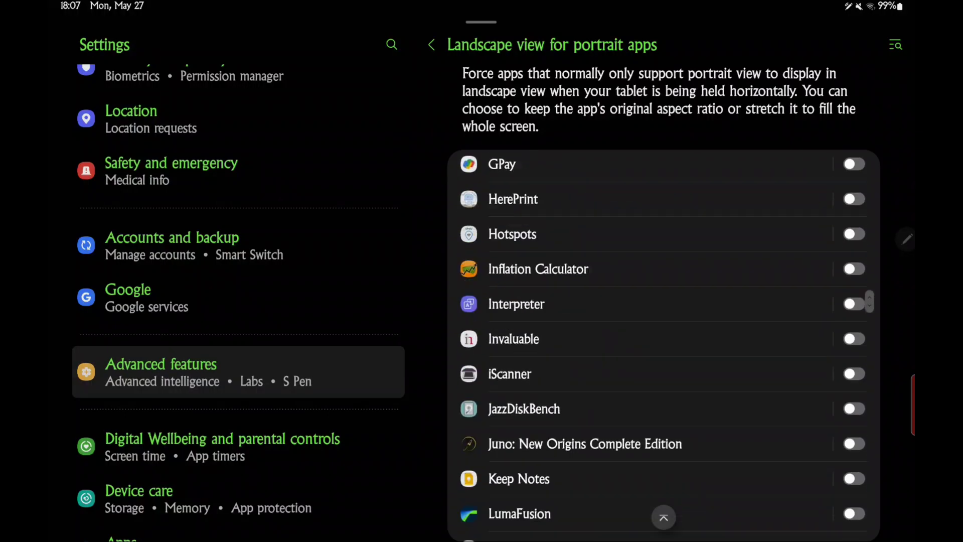
{"action": "scroll", "scroll_direction": "down", "scroll_amount": 3}
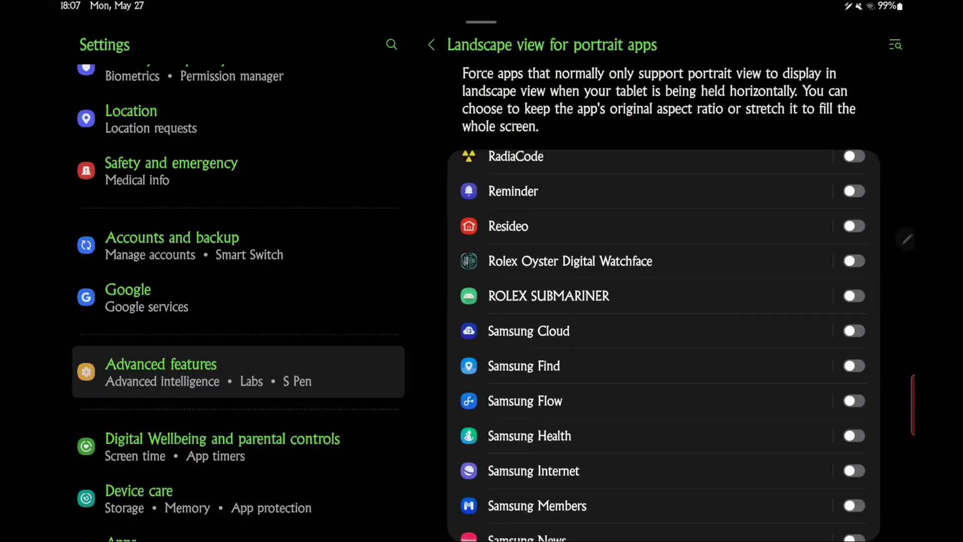
{"action": "scroll", "scroll_direction": "down", "scroll_amount": 3}
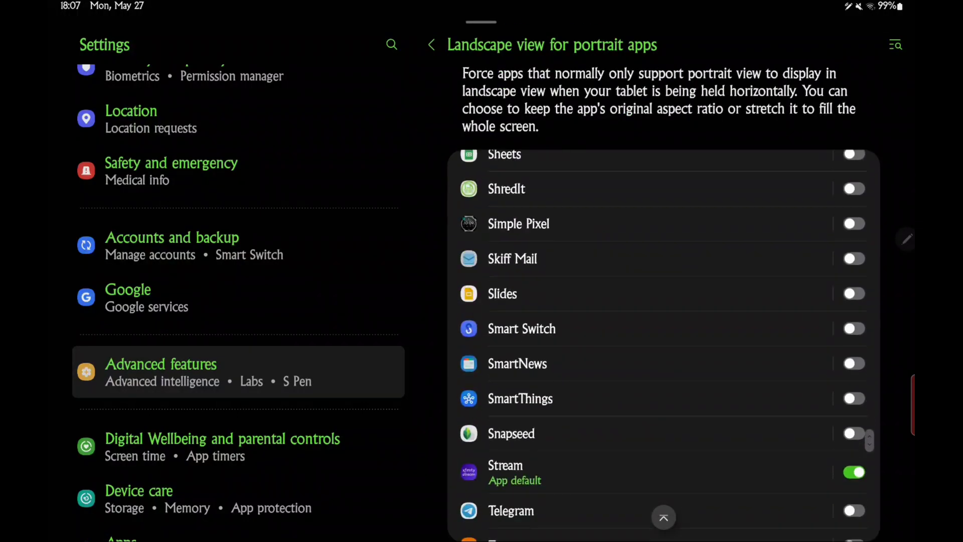
{"action": "scroll", "scroll_direction": "down", "scroll_amount": 3}
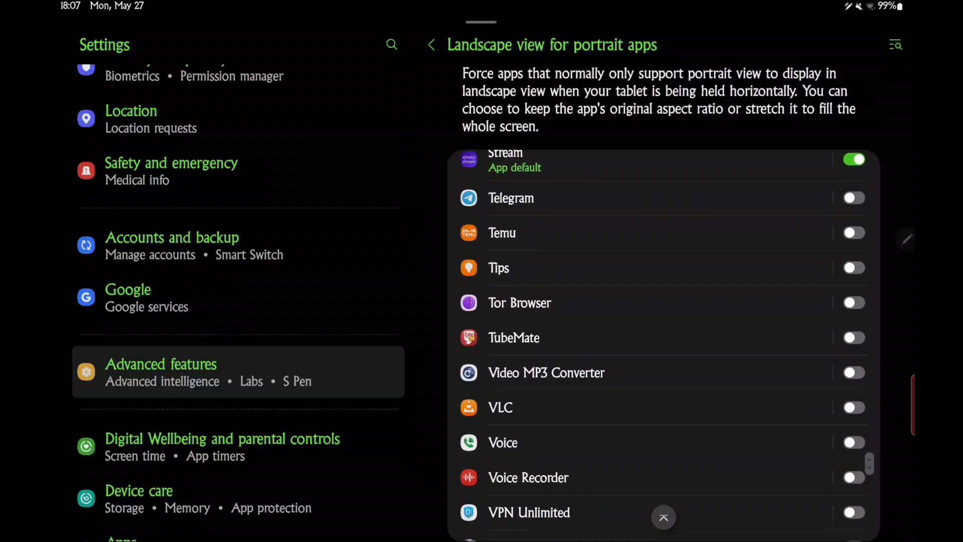